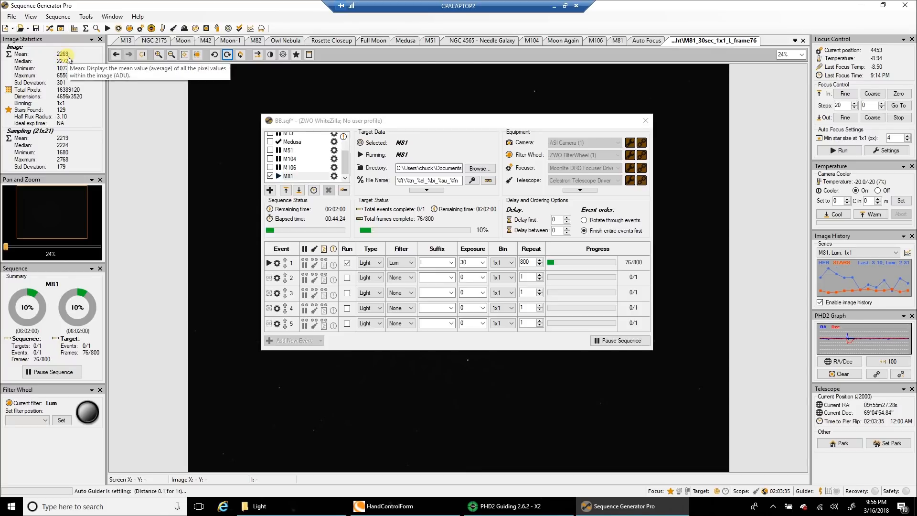
mouse_move(203, 158)
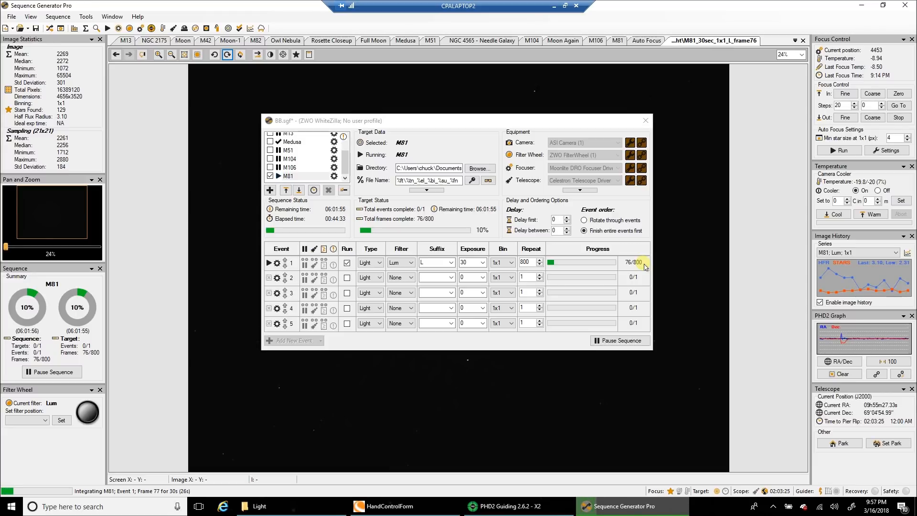
mouse_move(562, 404)
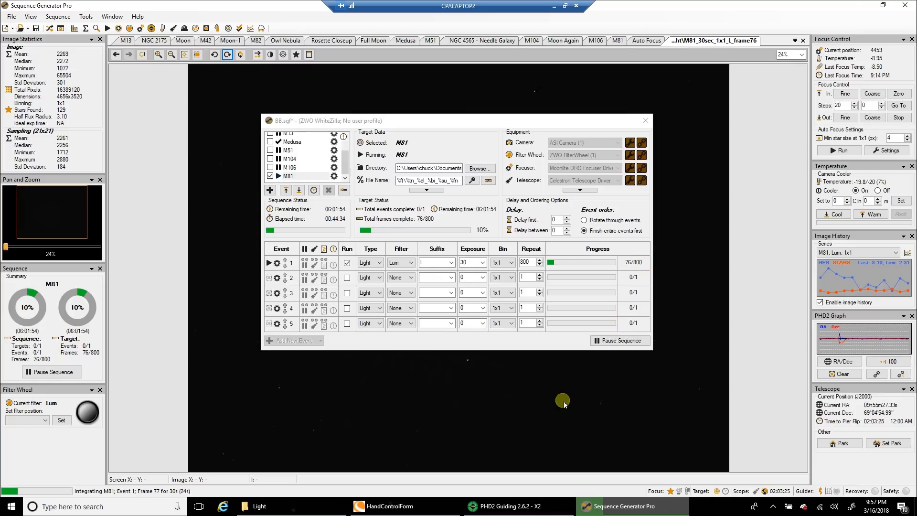
Step: Switch from Sequence Generator Pro, at frame 76 of 800, to PixInsight
click(507, 506)
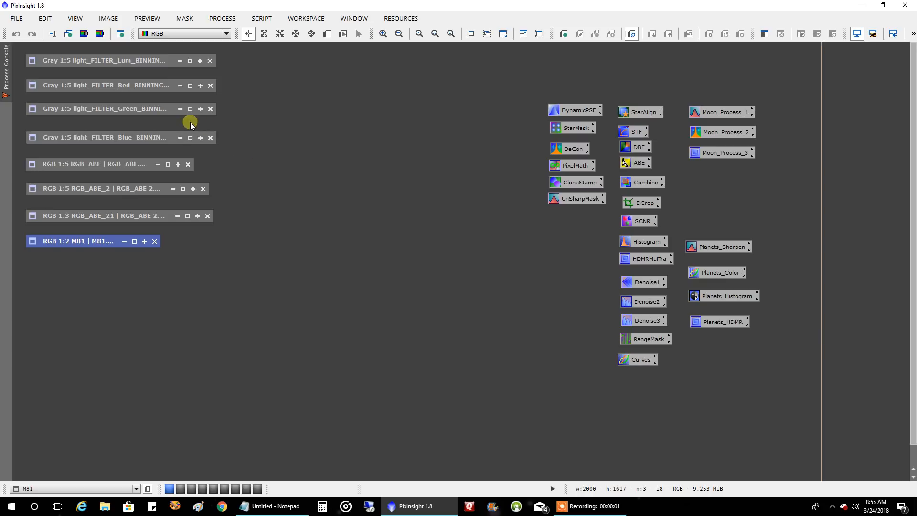
Step: Restore the M81 luminance master, move it right, and bring up the red-filter image
click(102, 60)
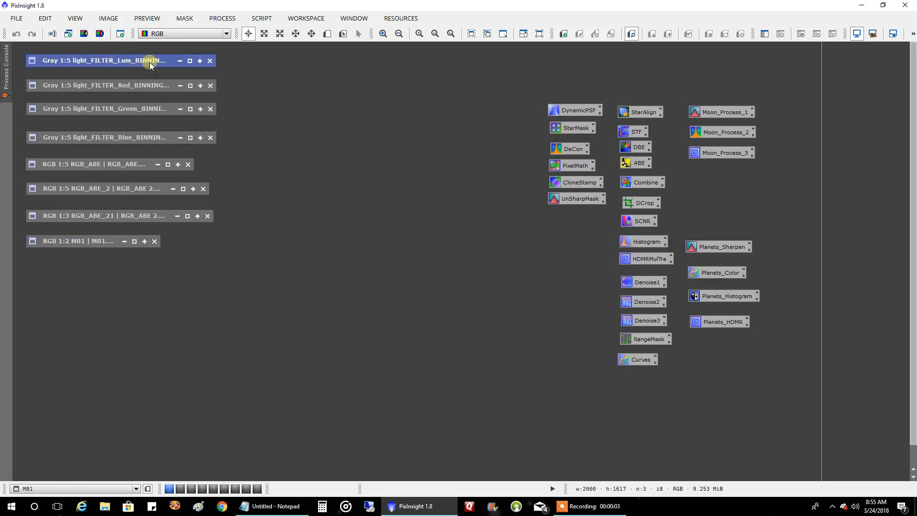
double_click(105, 61)
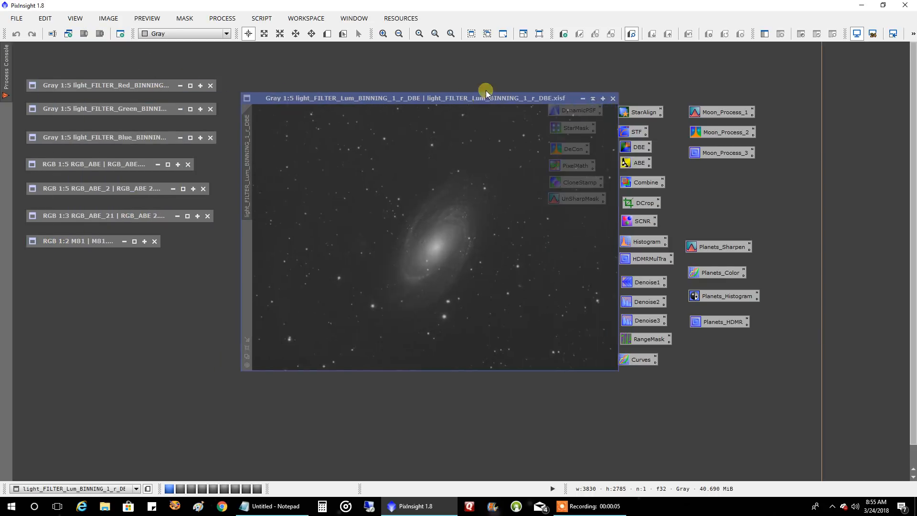
drag(485, 97, 661, 48)
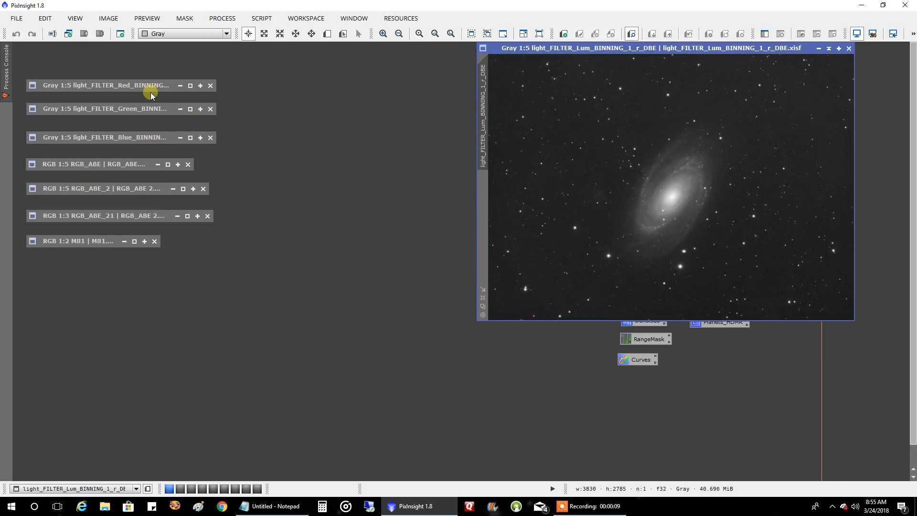
click(105, 85)
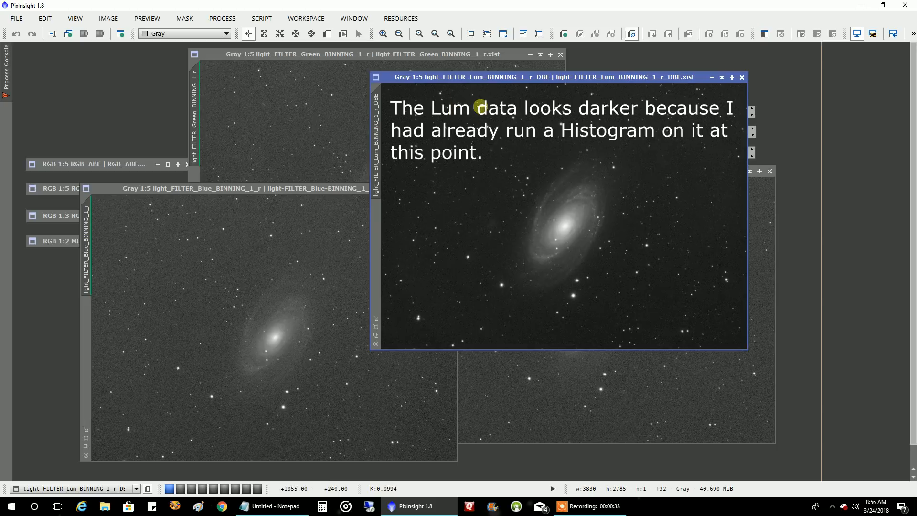
mouse_move(581, 143)
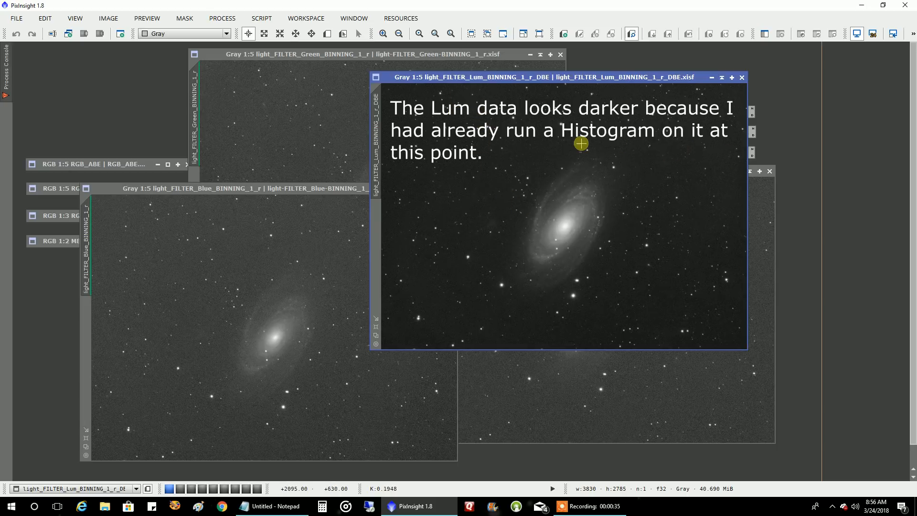
mouse_move(658, 195)
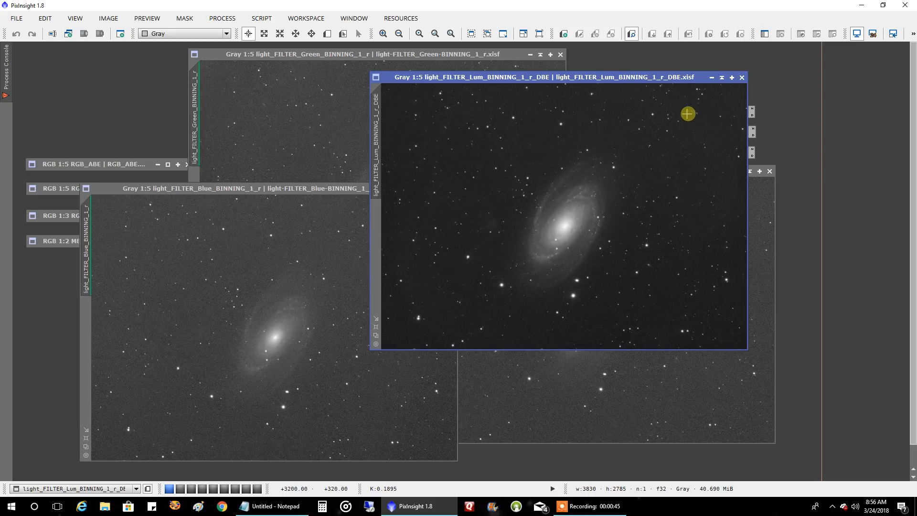
mouse_move(655, 120)
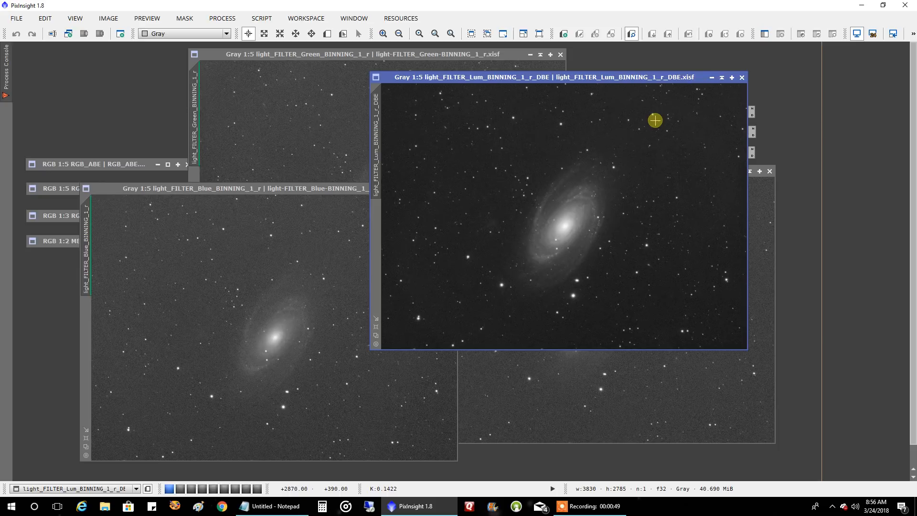
mouse_move(737, 86)
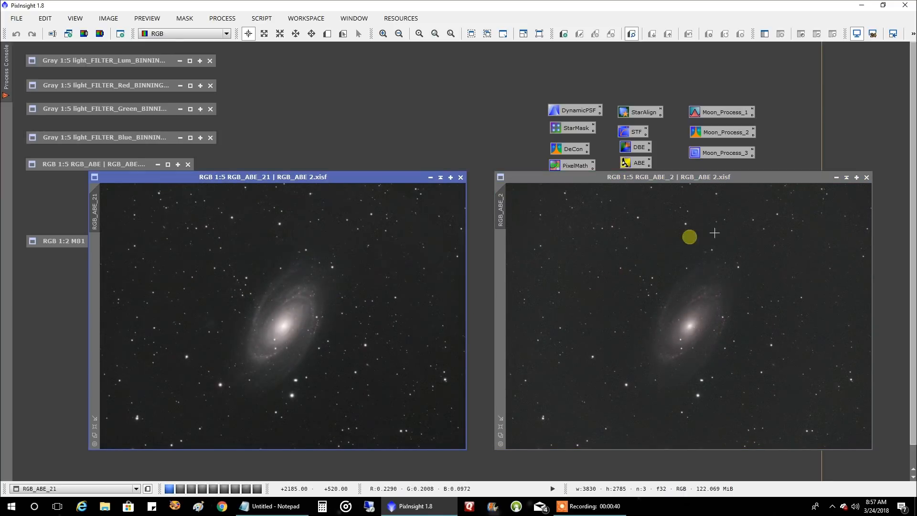
Step: Restore the final M81.jpg image window beside RGB_ABE_21
click(846, 177)
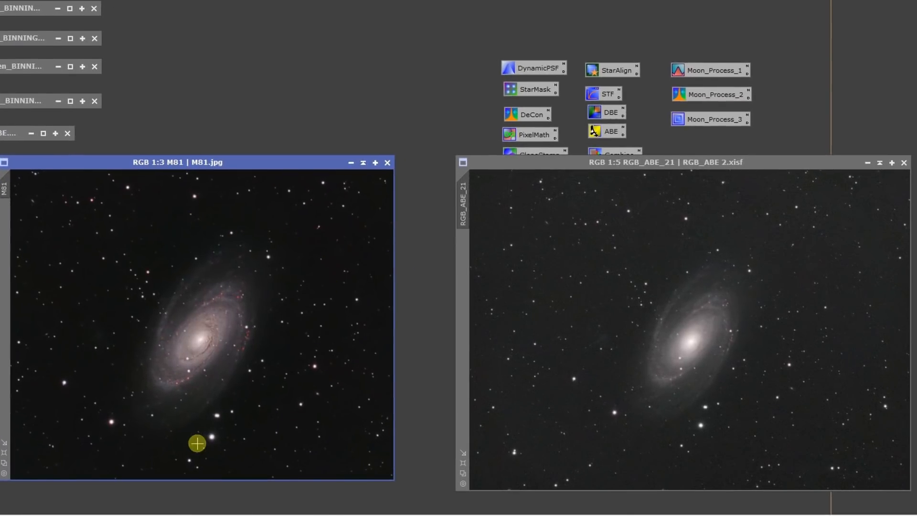
mouse_move(336, 259)
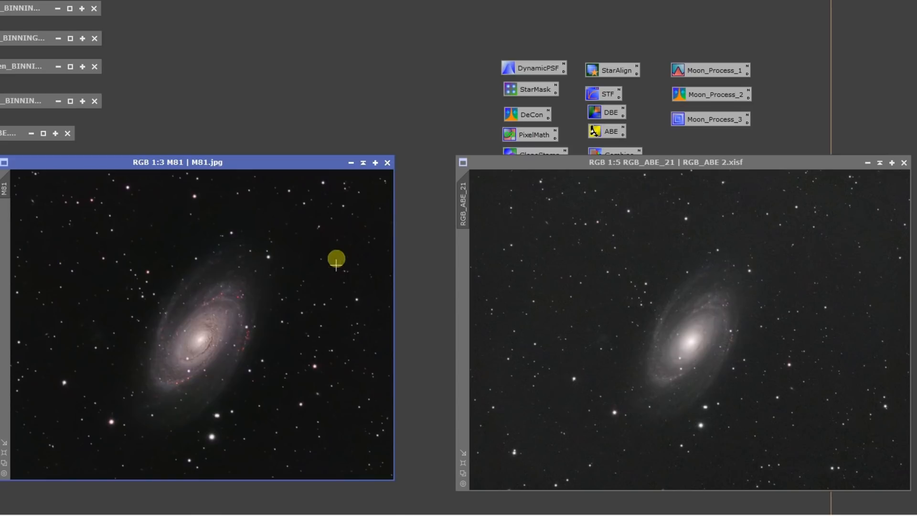
mouse_move(334, 343)
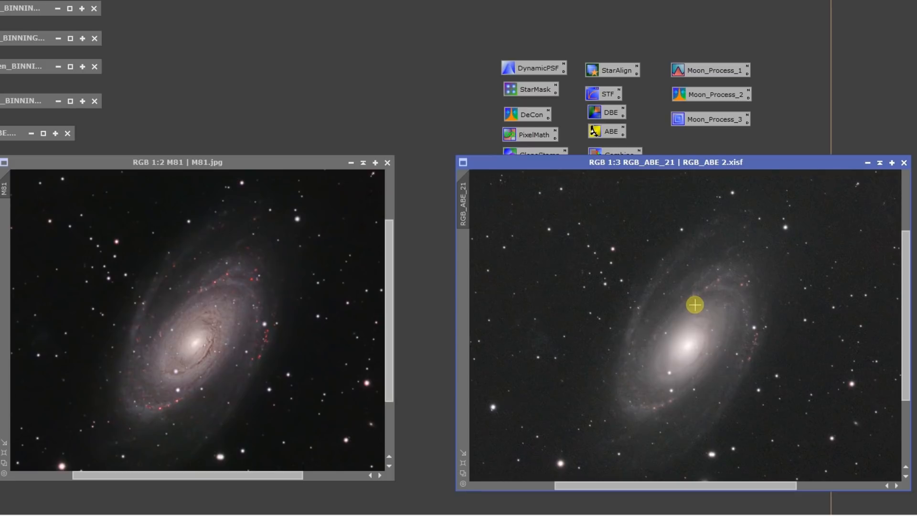
mouse_move(517, 331)
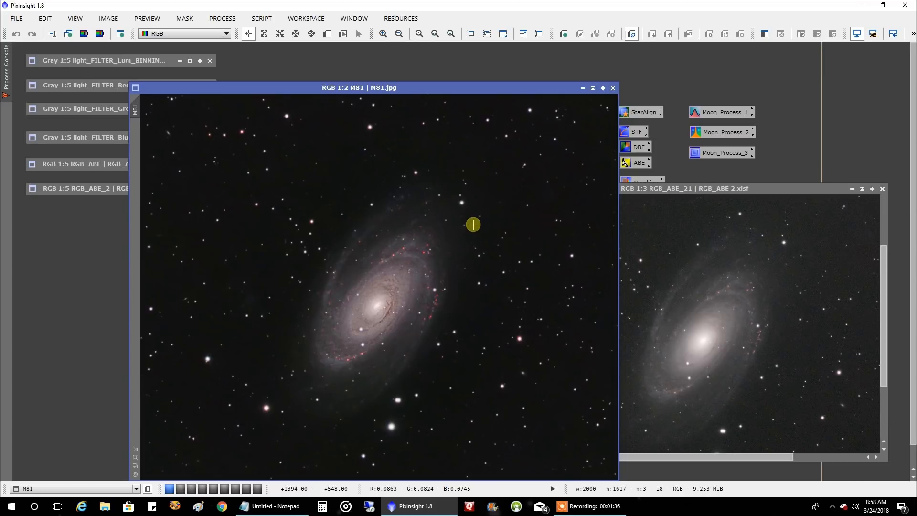
mouse_move(430, 266)
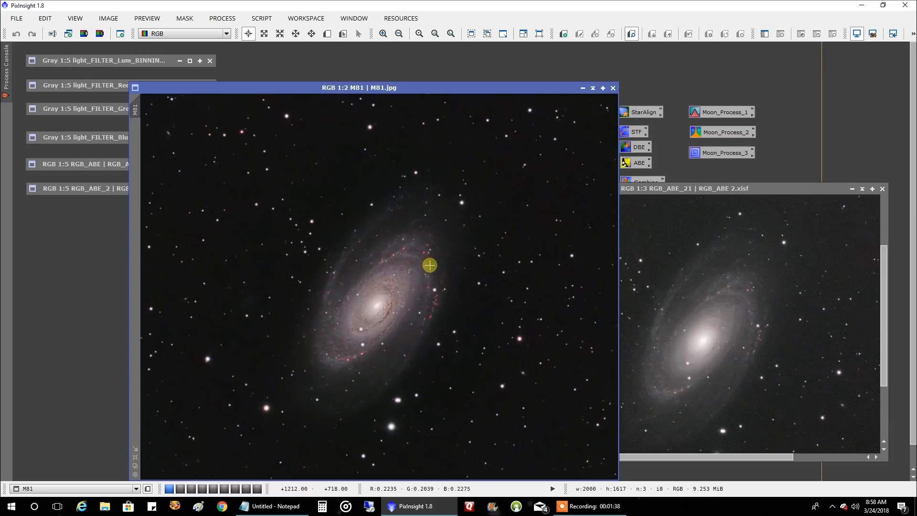